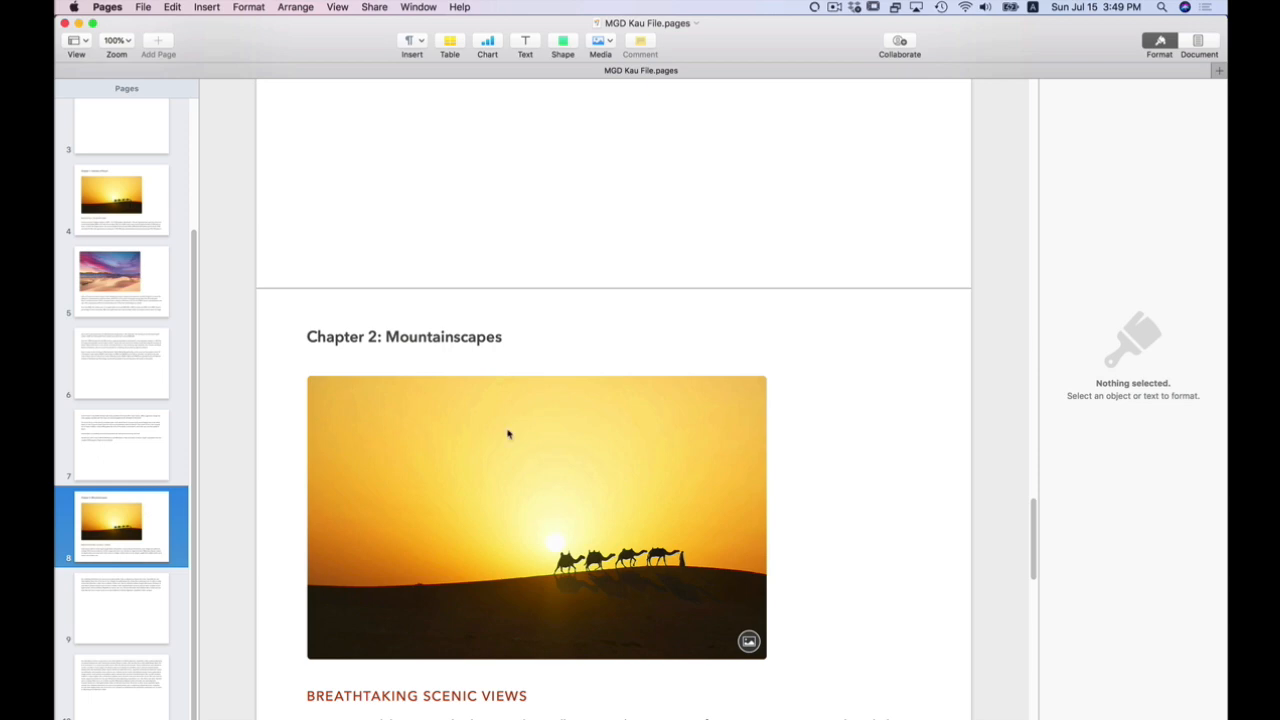
{"action": "mouse_move", "coordinate": [528, 390]}
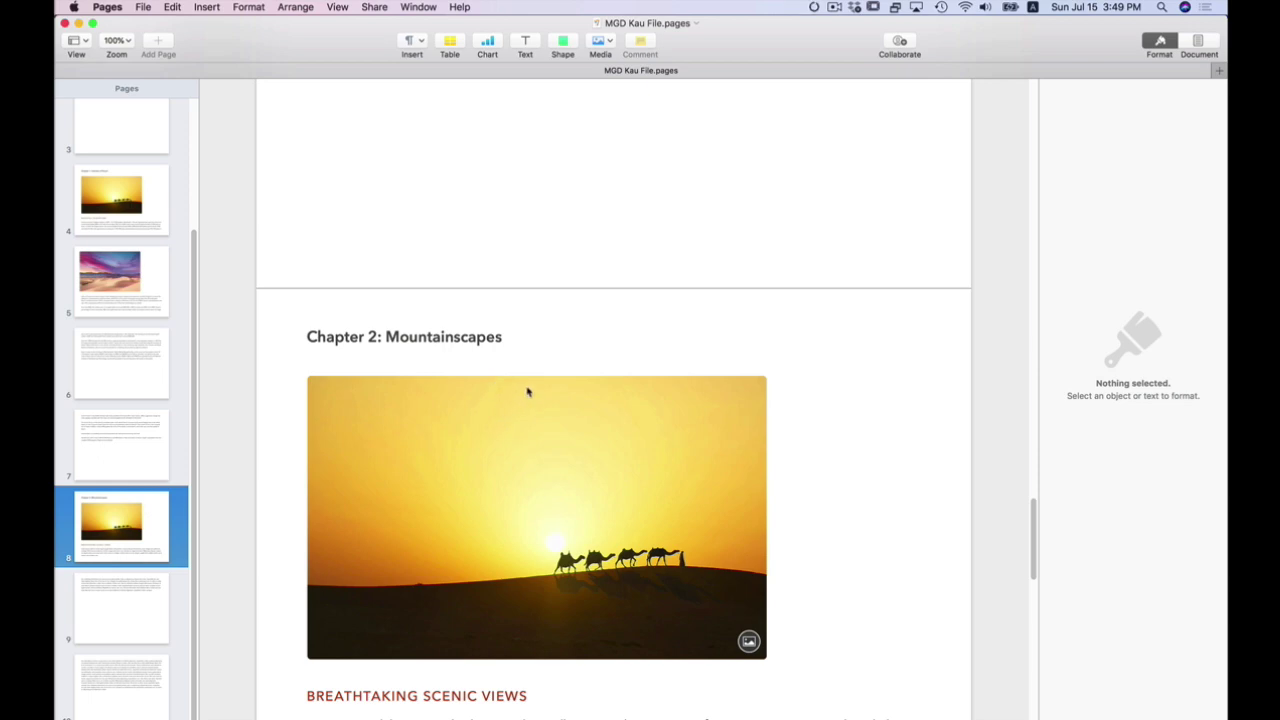
Scroll back up to page 1 showing the desert-dune placeholder under the Kaua'i title
{"action": "scroll", "scroll_direction": "down", "scroll_amount": 3}
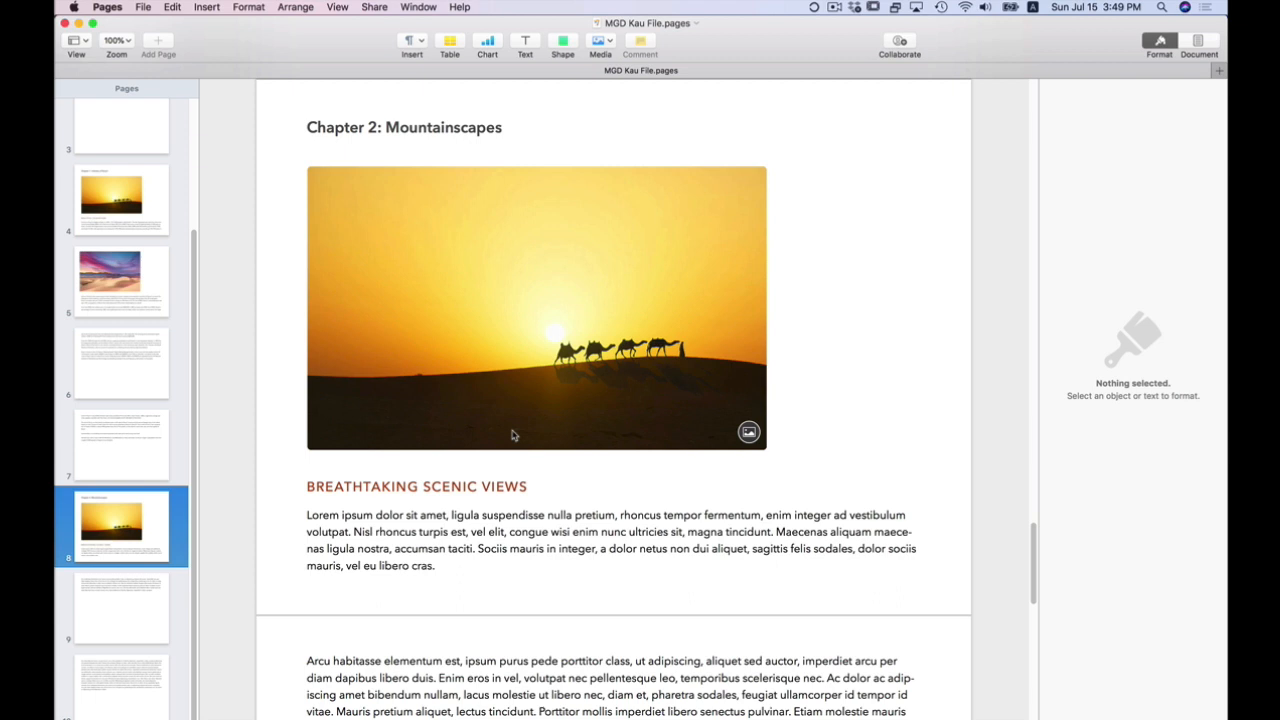
{"action": "mouse_move", "coordinate": [548, 460]}
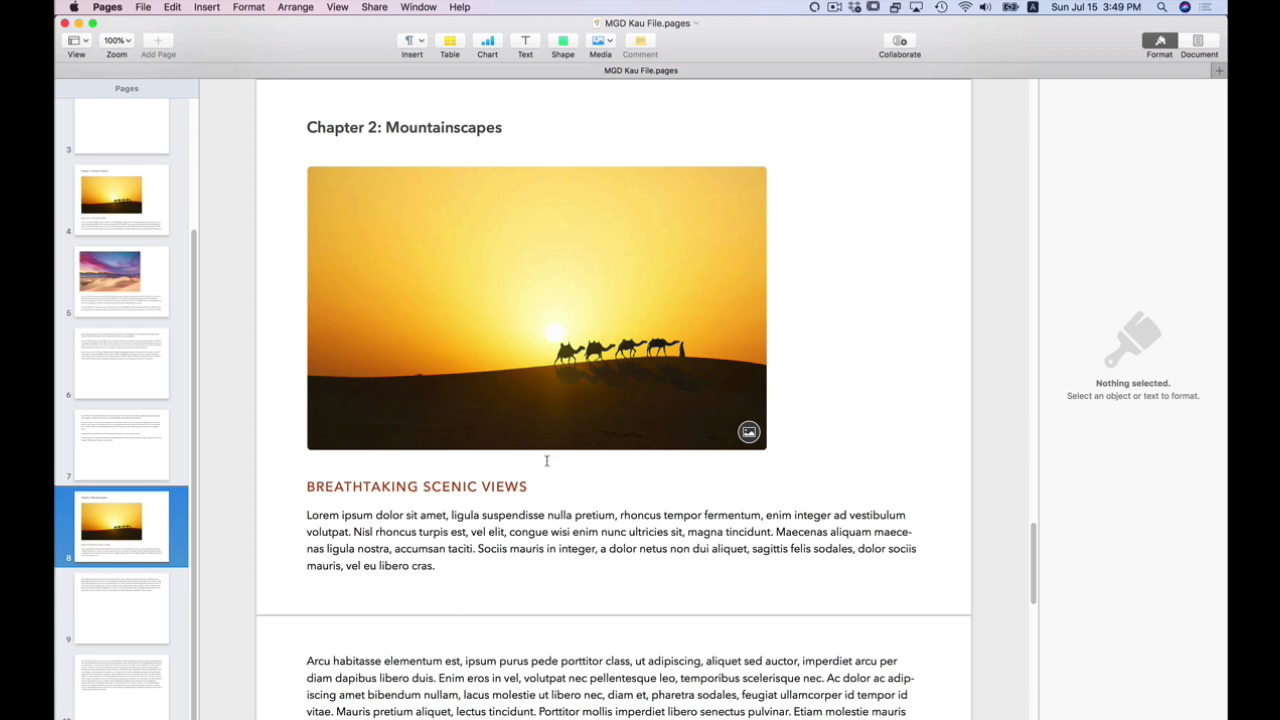
{"action": "mouse_move", "coordinate": [554, 476]}
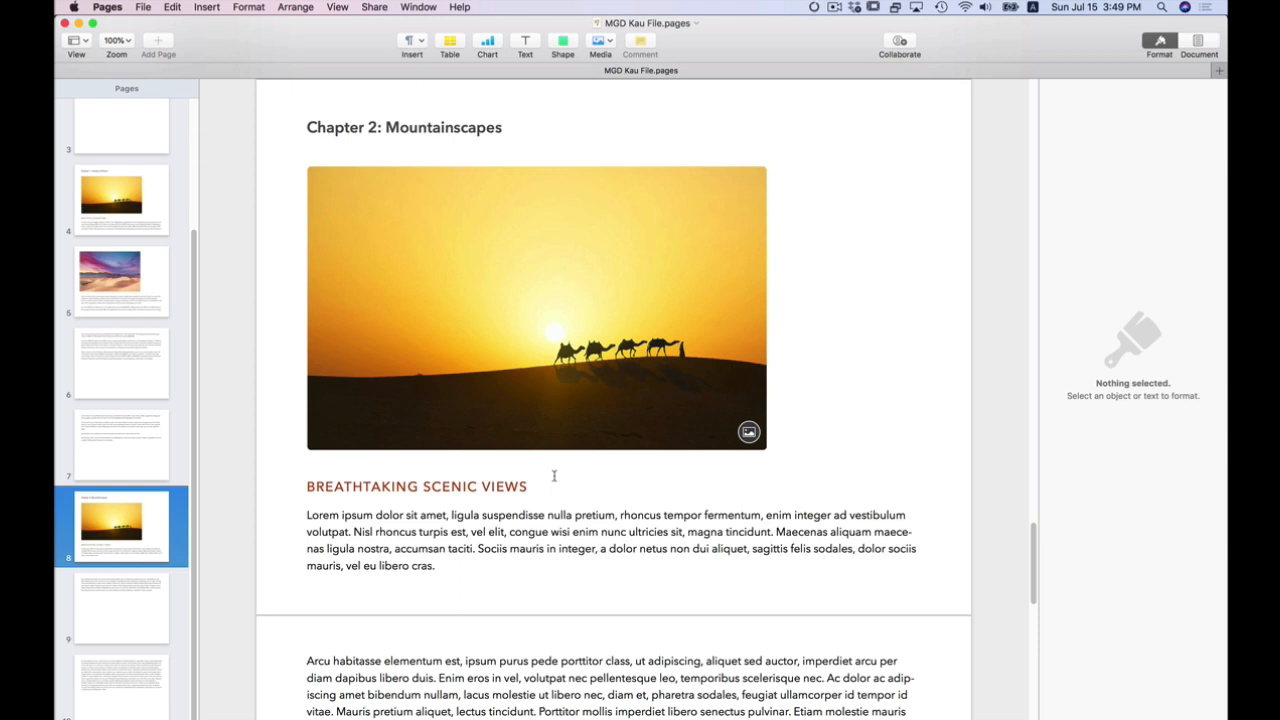
{"action": "mouse_move", "coordinate": [572, 500]}
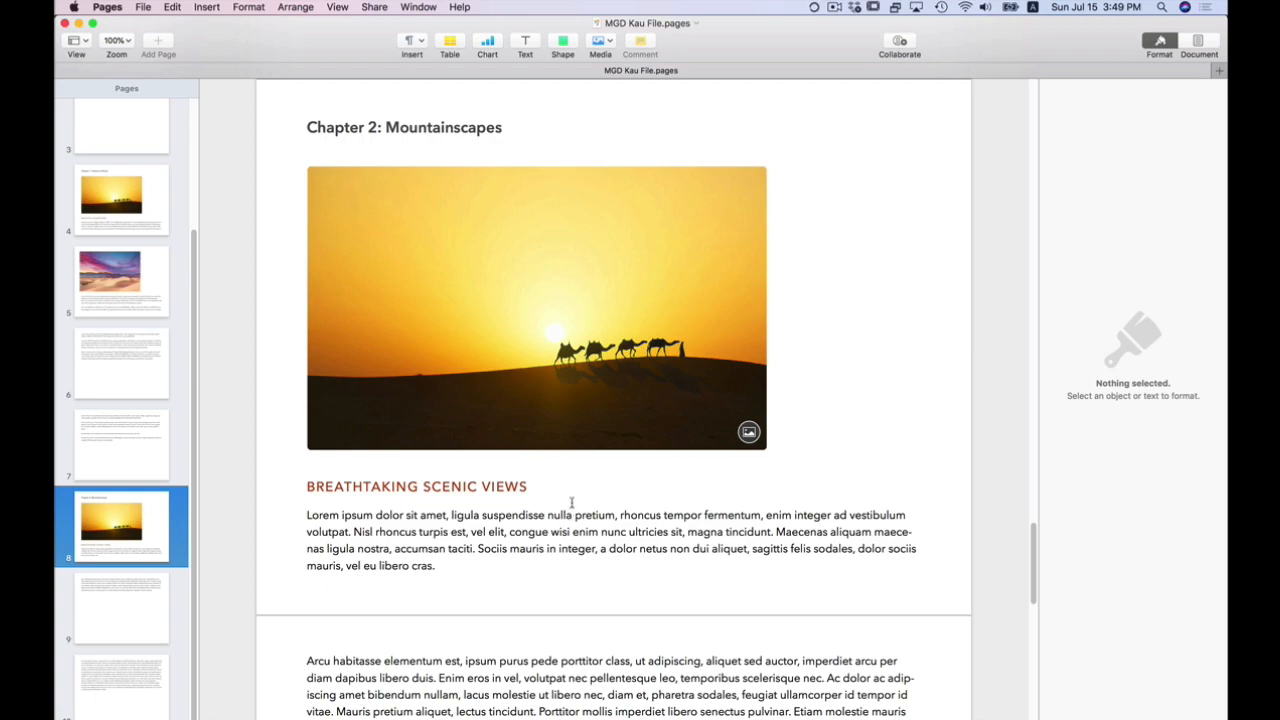
{"action": "scroll", "scroll_direction": "up", "scroll_amount": 3}
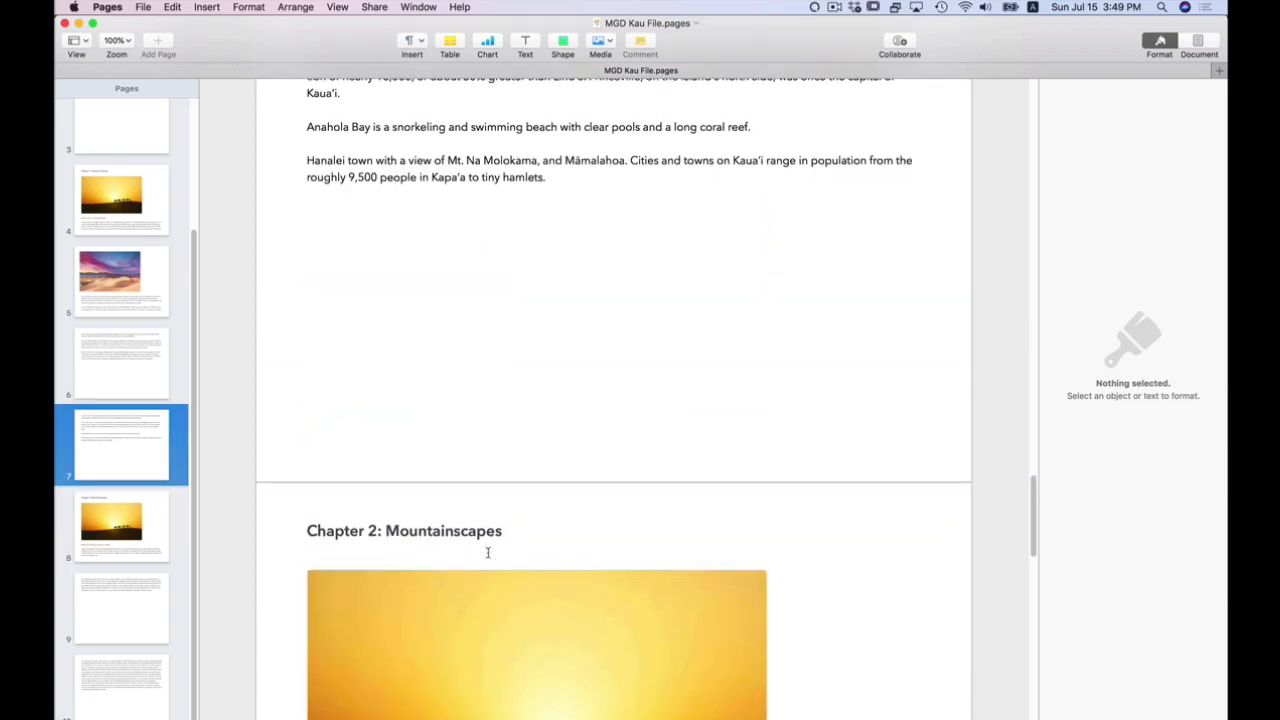
{"action": "scroll", "scroll_direction": "up", "scroll_amount": 3}
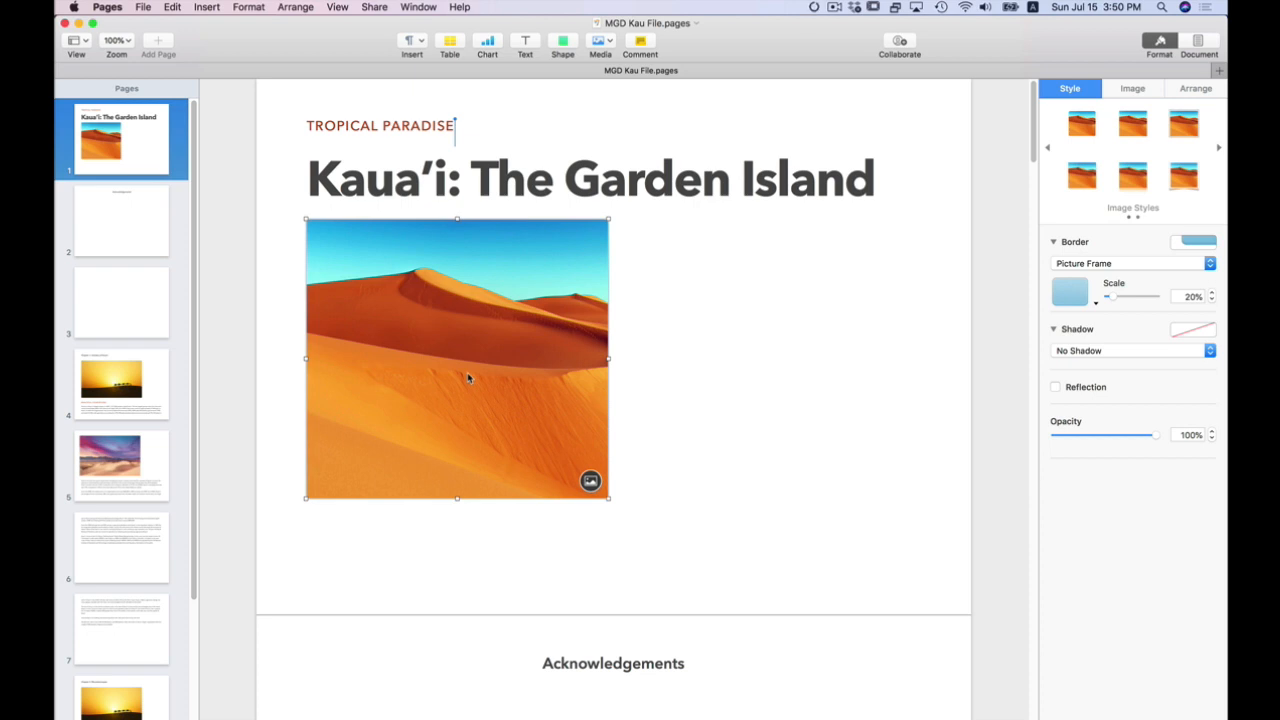
{"action": "mouse_move", "coordinate": [460, 388]}
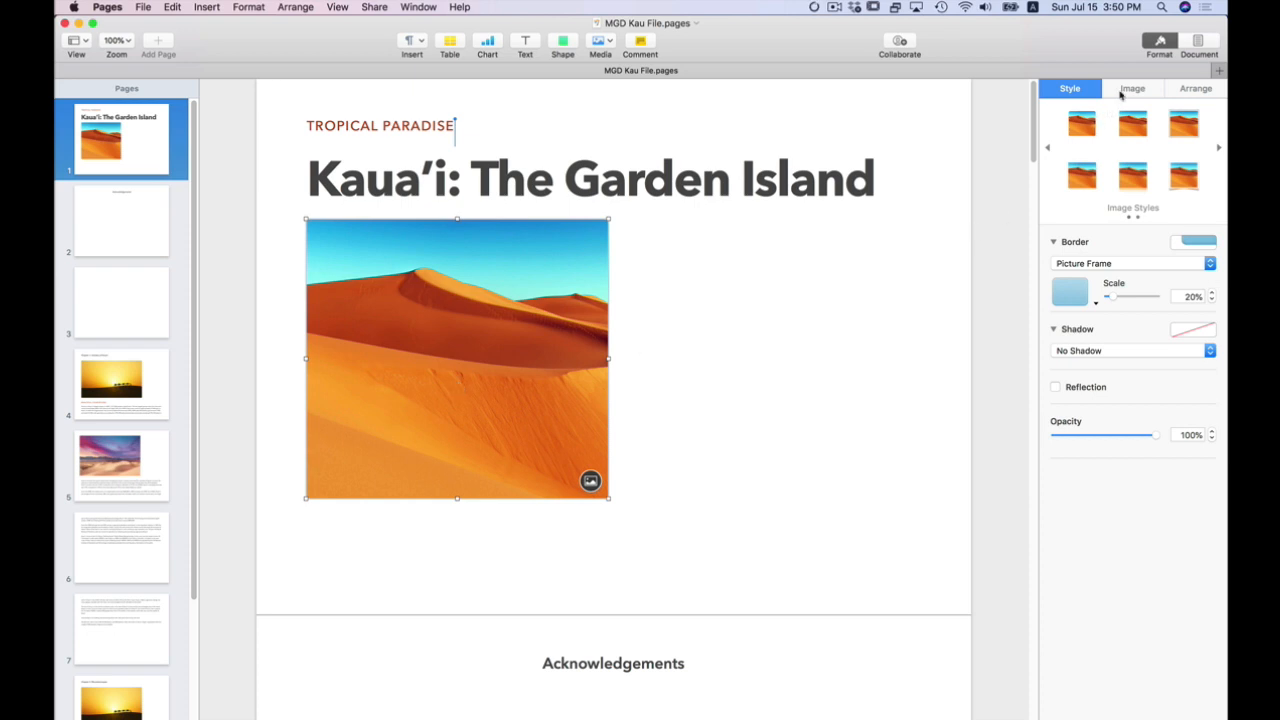
Replace the placeholder via Format > Image with the cliff-coastline photo from the Kauai Mountain Images folder
{"action": "left_click", "coordinate": [1132, 88]}
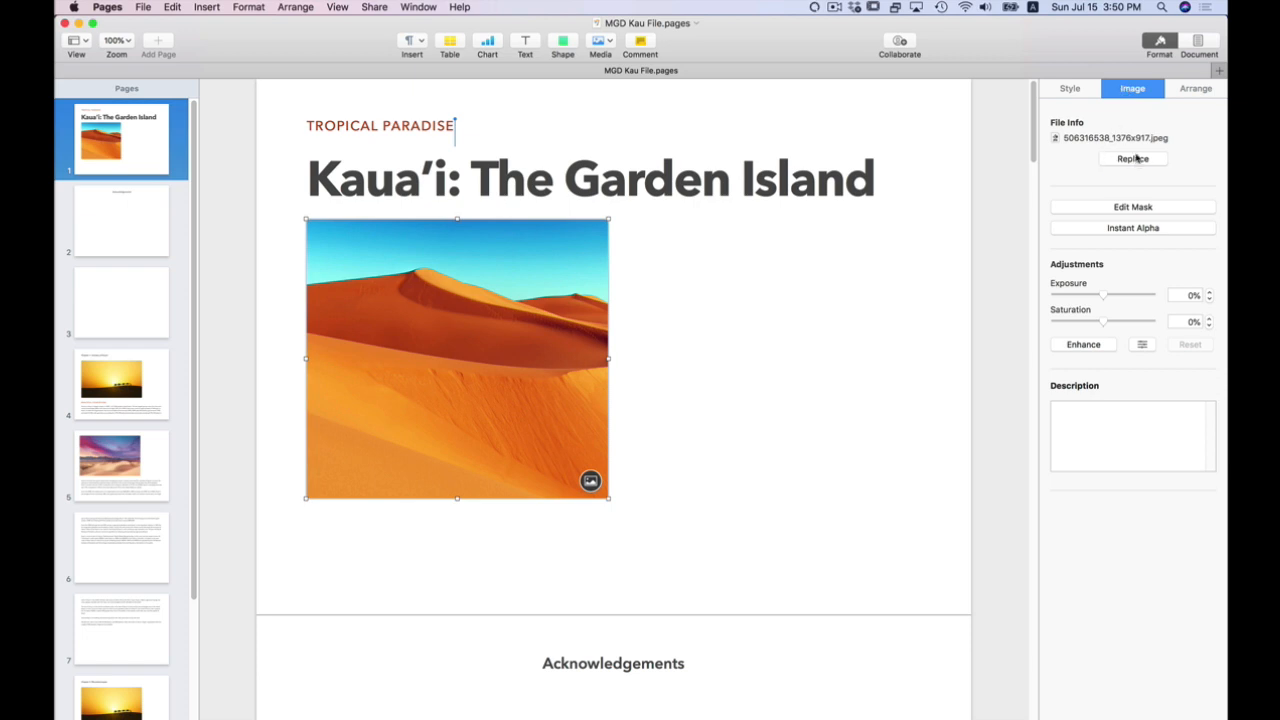
{"action": "left_click", "coordinate": [1132, 158]}
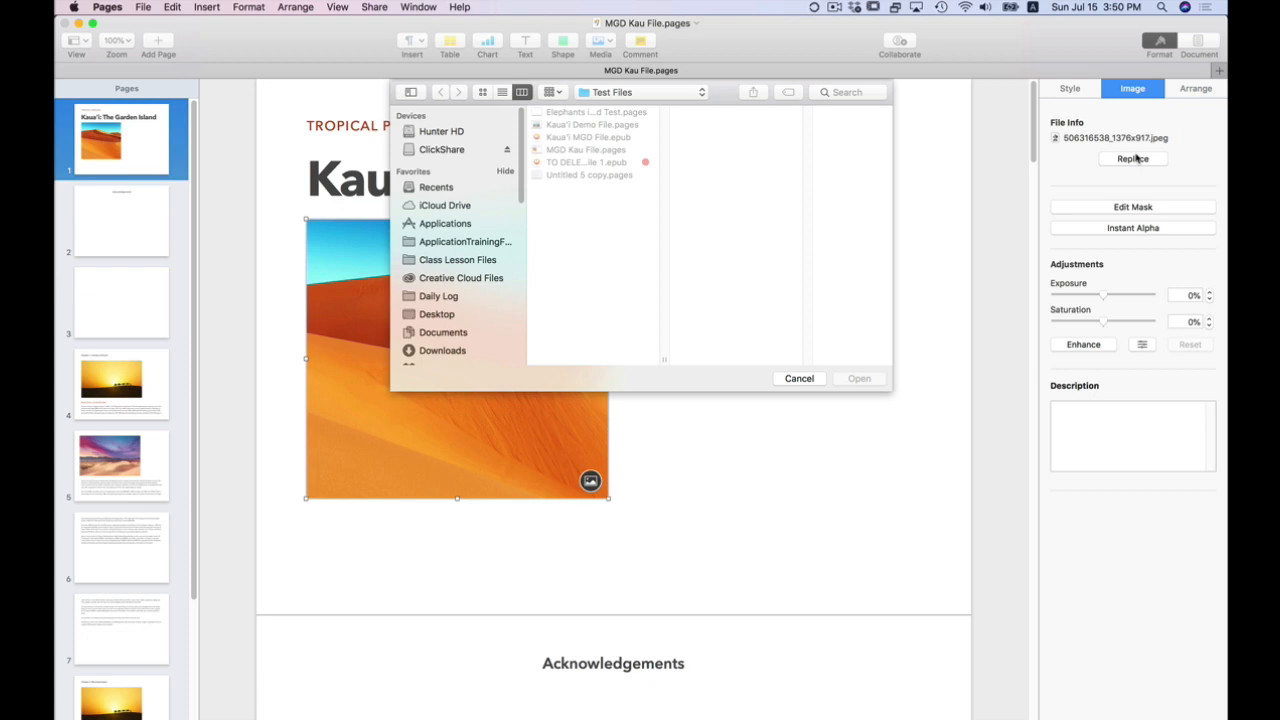
{"action": "left_click", "coordinate": [640, 92]}
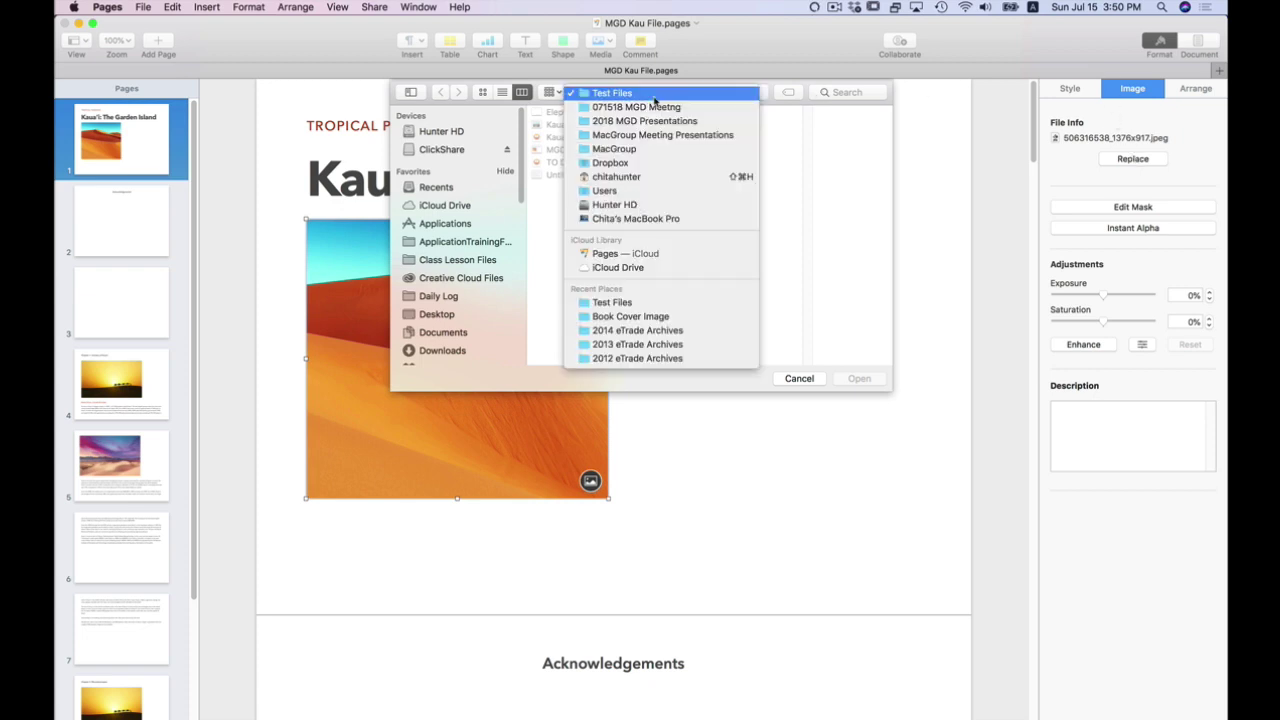
{"action": "left_click", "coordinate": [636, 108]}
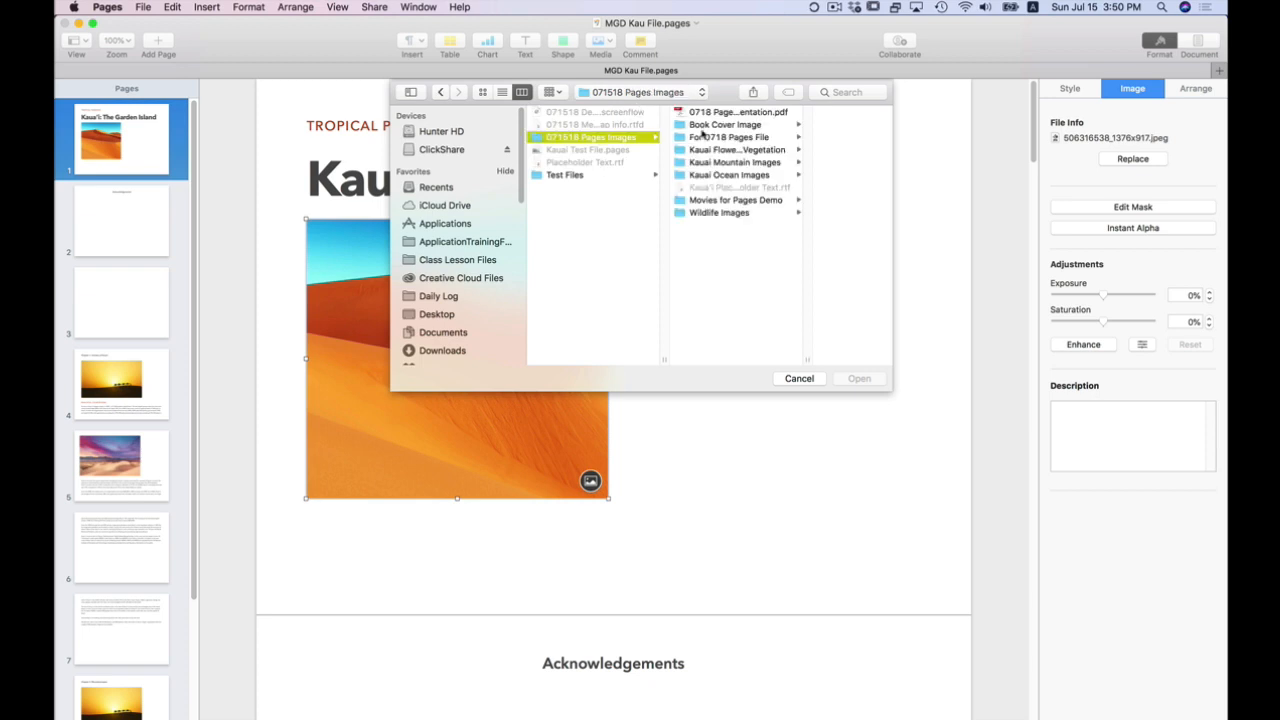
{"action": "left_click", "coordinate": [736, 148]}
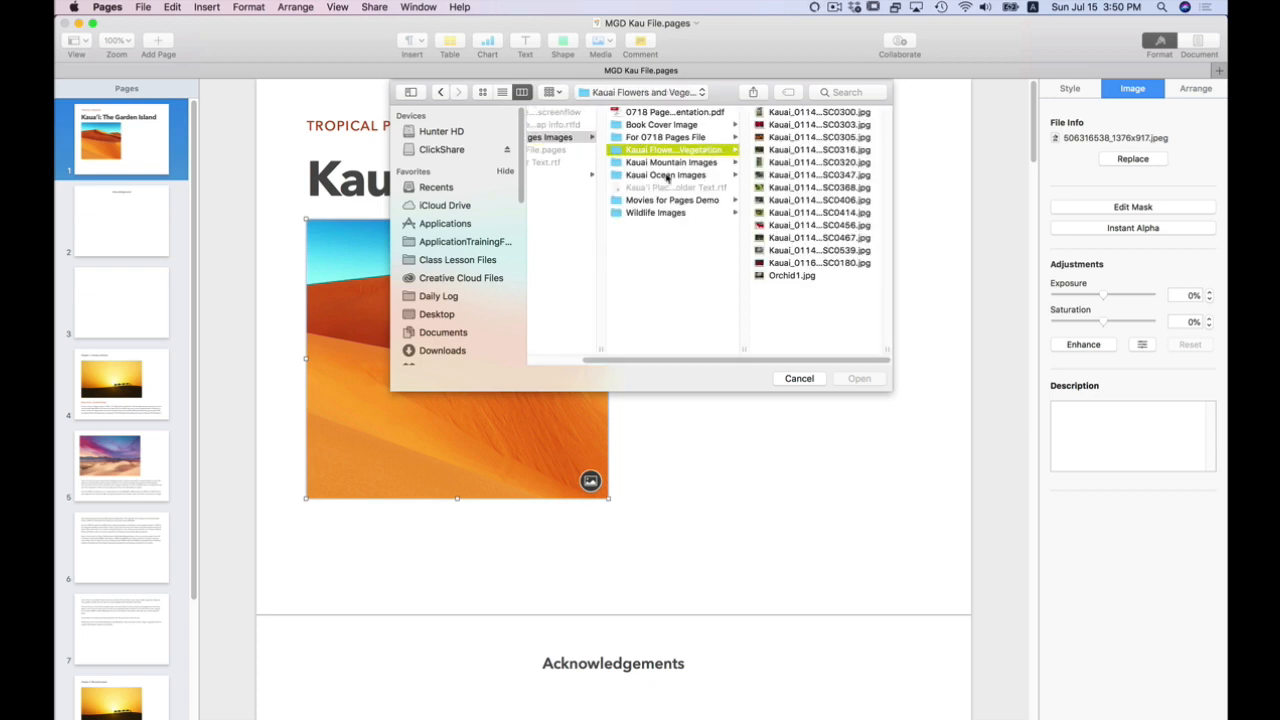
{"action": "left_click", "coordinate": [672, 162]}
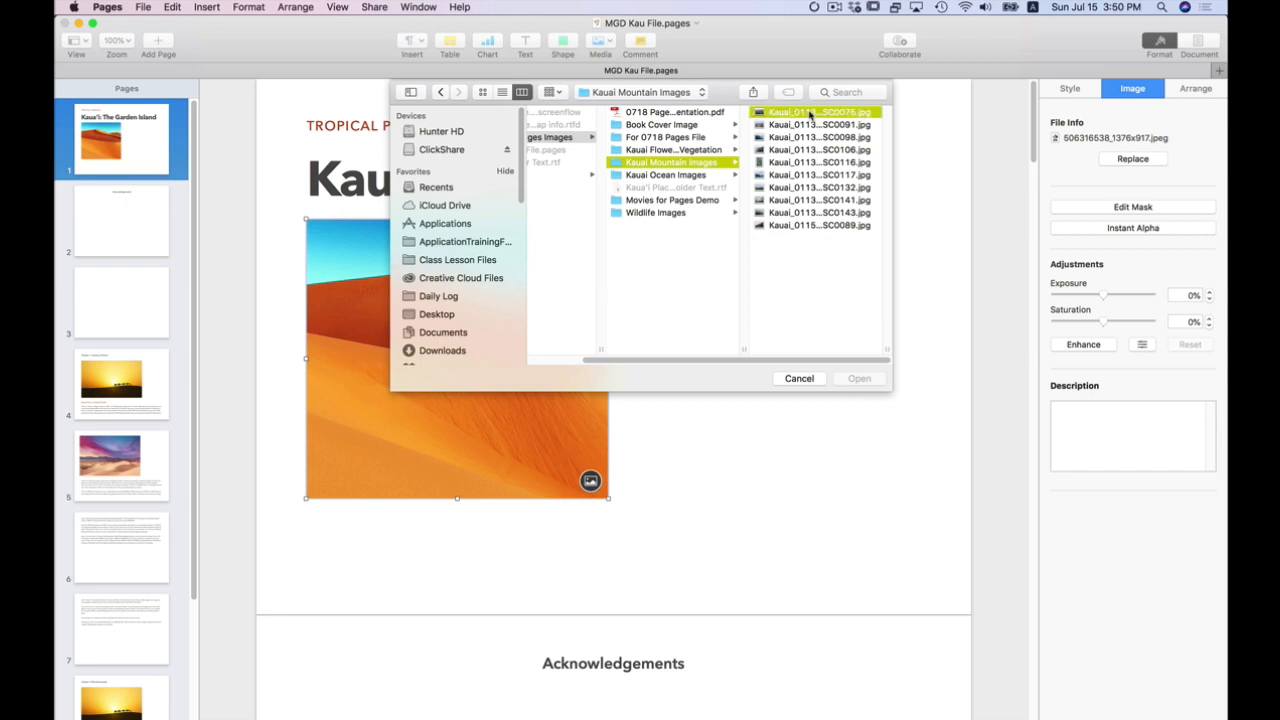
{"action": "left_click", "coordinate": [674, 136]}
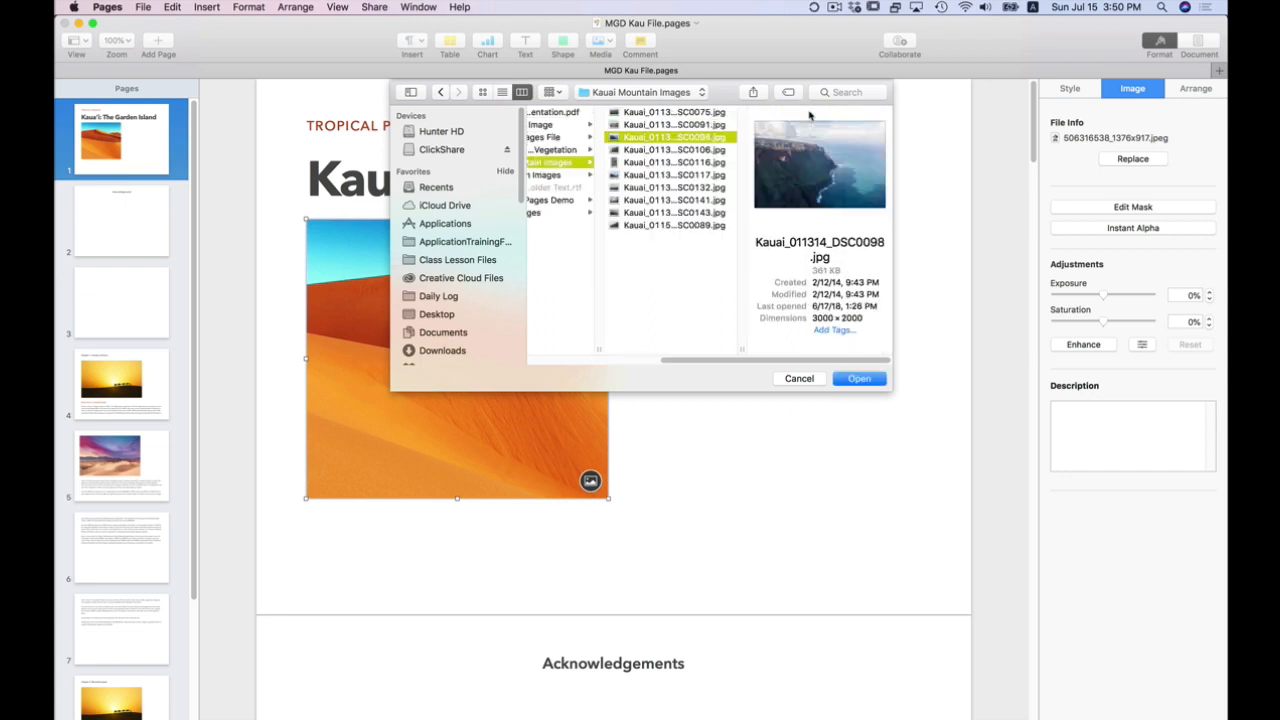
{"action": "mouse_move", "coordinate": [764, 316]}
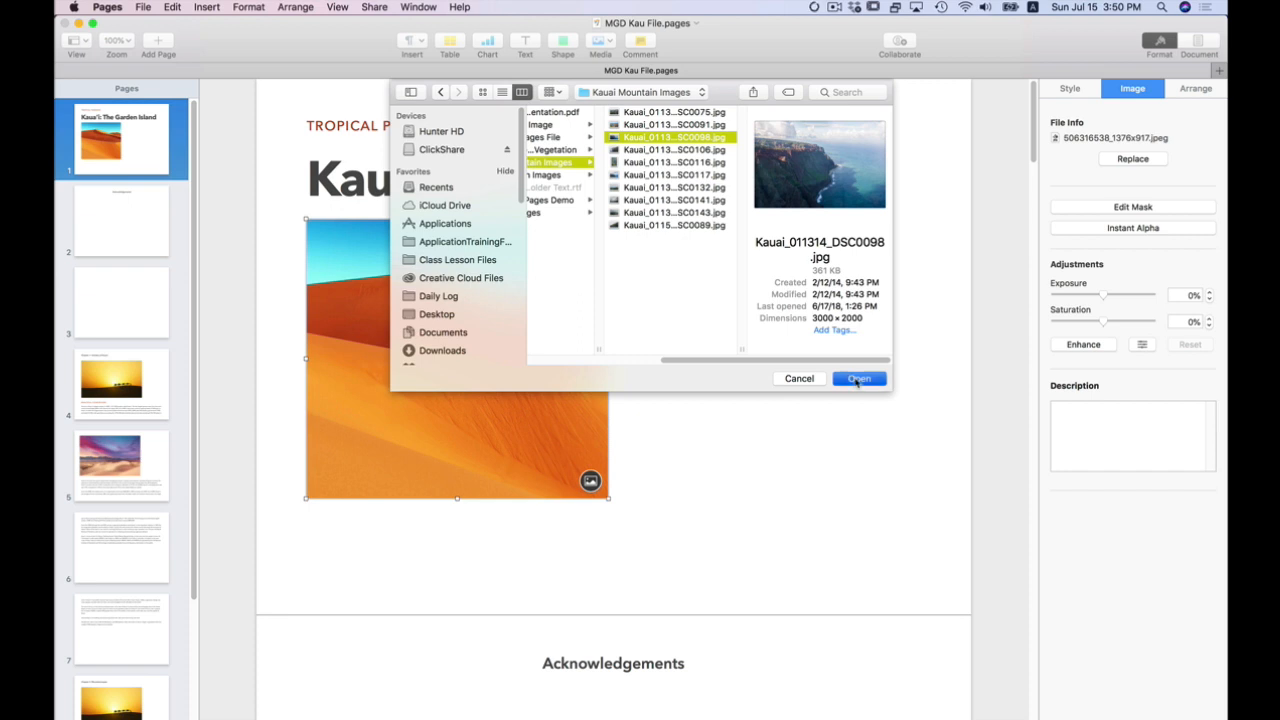
{"action": "left_click", "coordinate": [858, 378]}
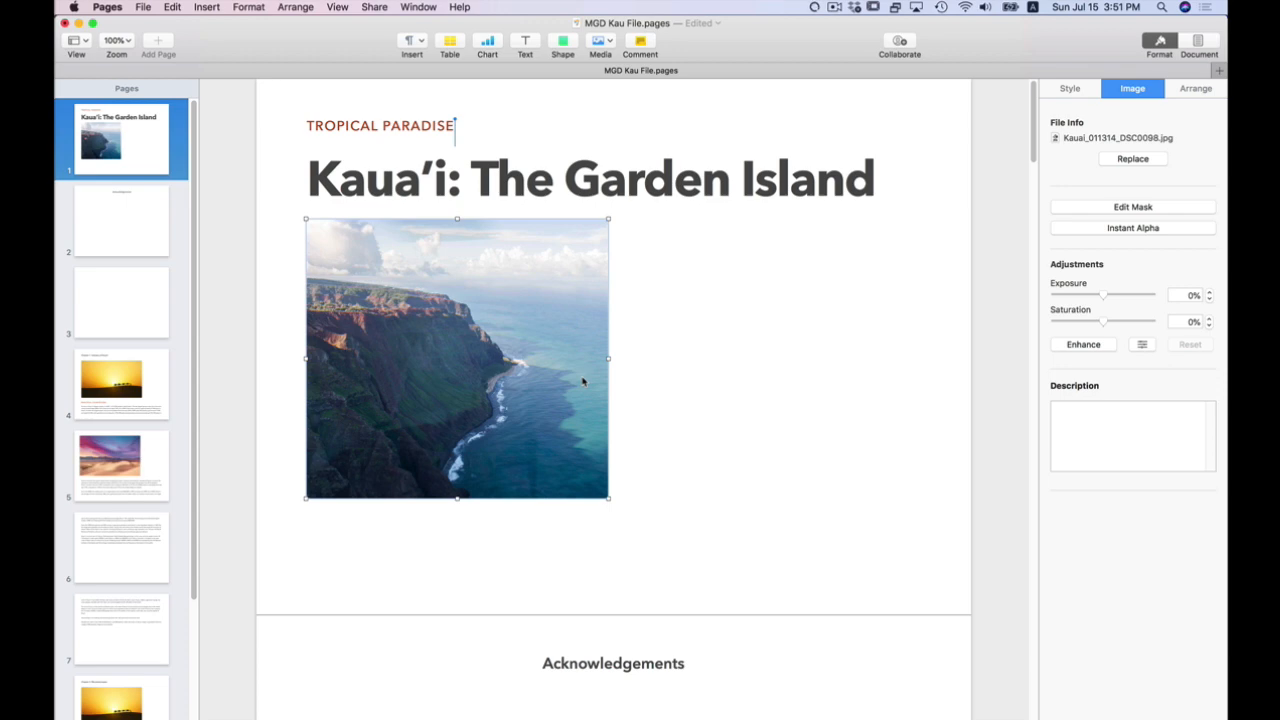
{"action": "mouse_move", "coordinate": [476, 366]}
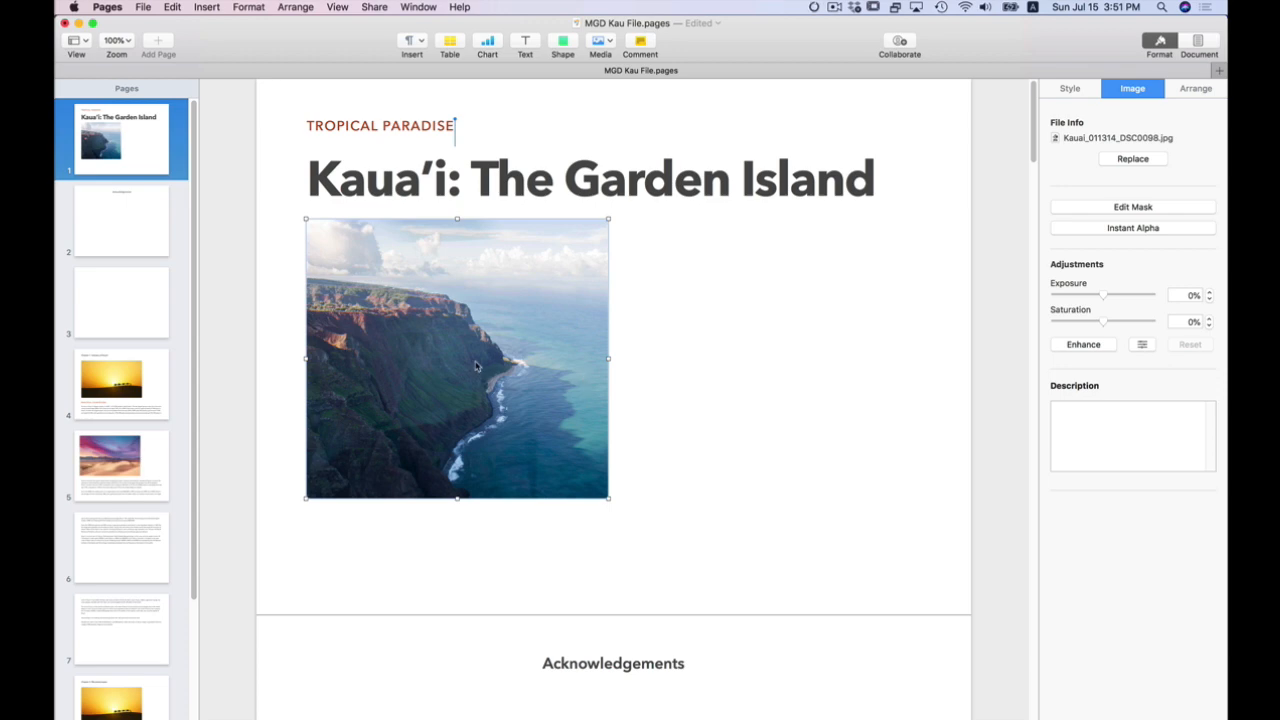
Edit the cliff photo's mask, widen its right edge to show the full coastline, and finish
{"action": "double_click", "coordinate": [456, 356]}
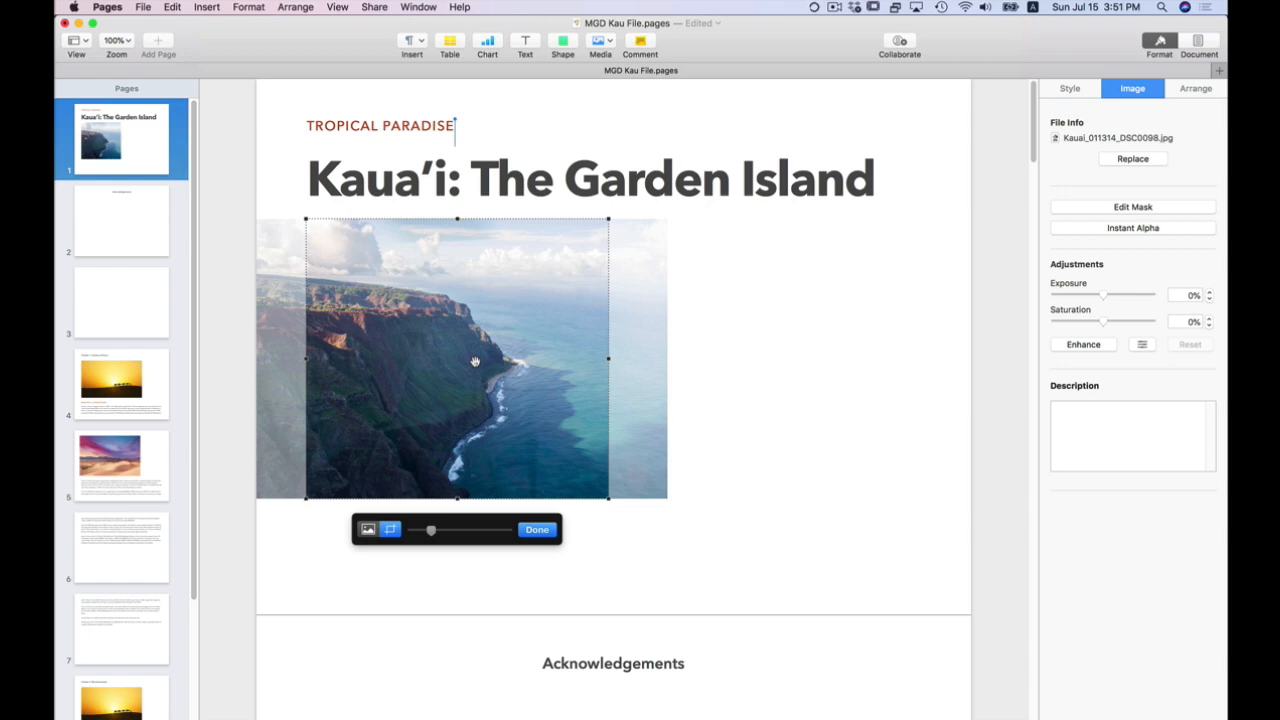
{"action": "mouse_move", "coordinate": [390, 544]}
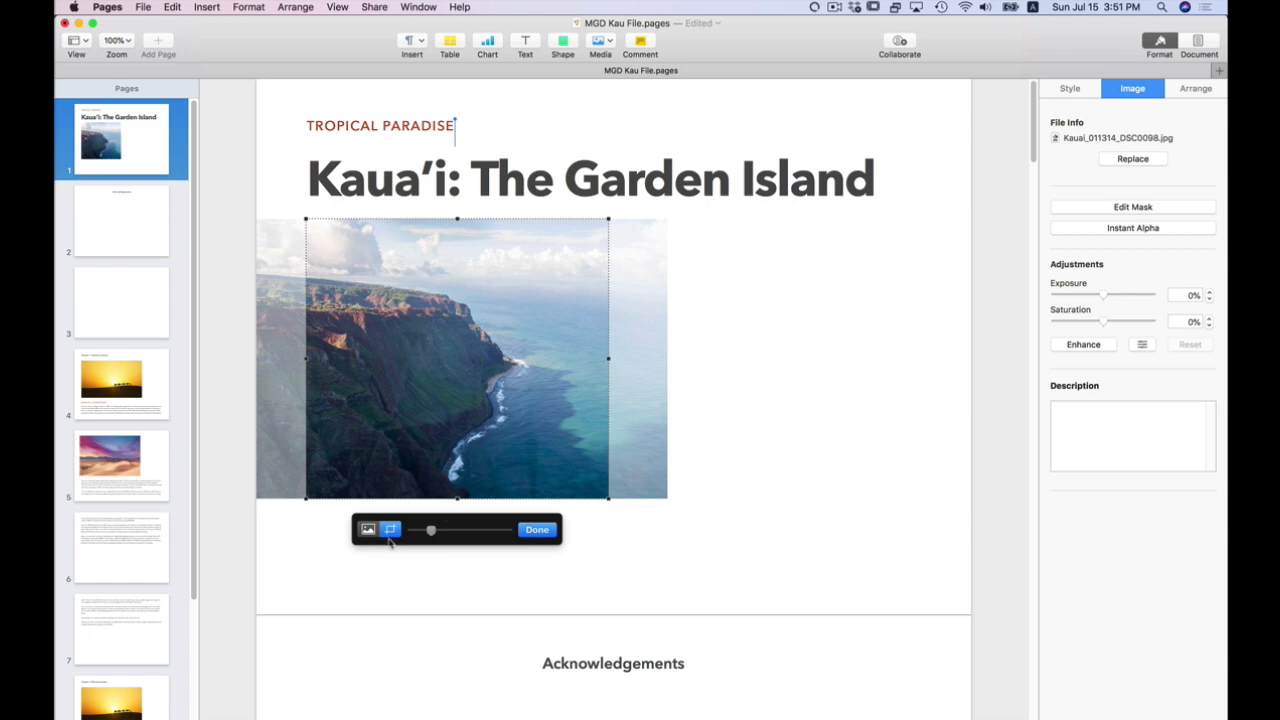
{"action": "left_click", "coordinate": [368, 528]}
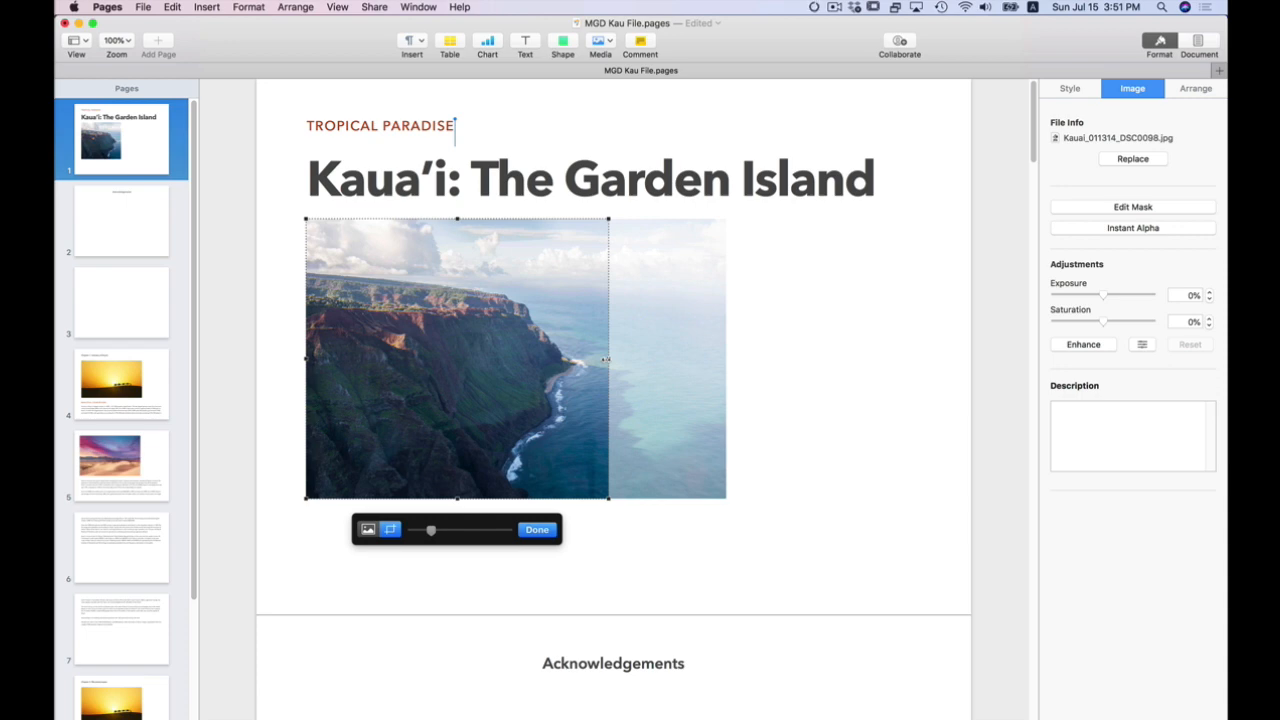
{"action": "left_click_drag", "start_coordinate": [608, 360], "coordinate": [724, 360]}
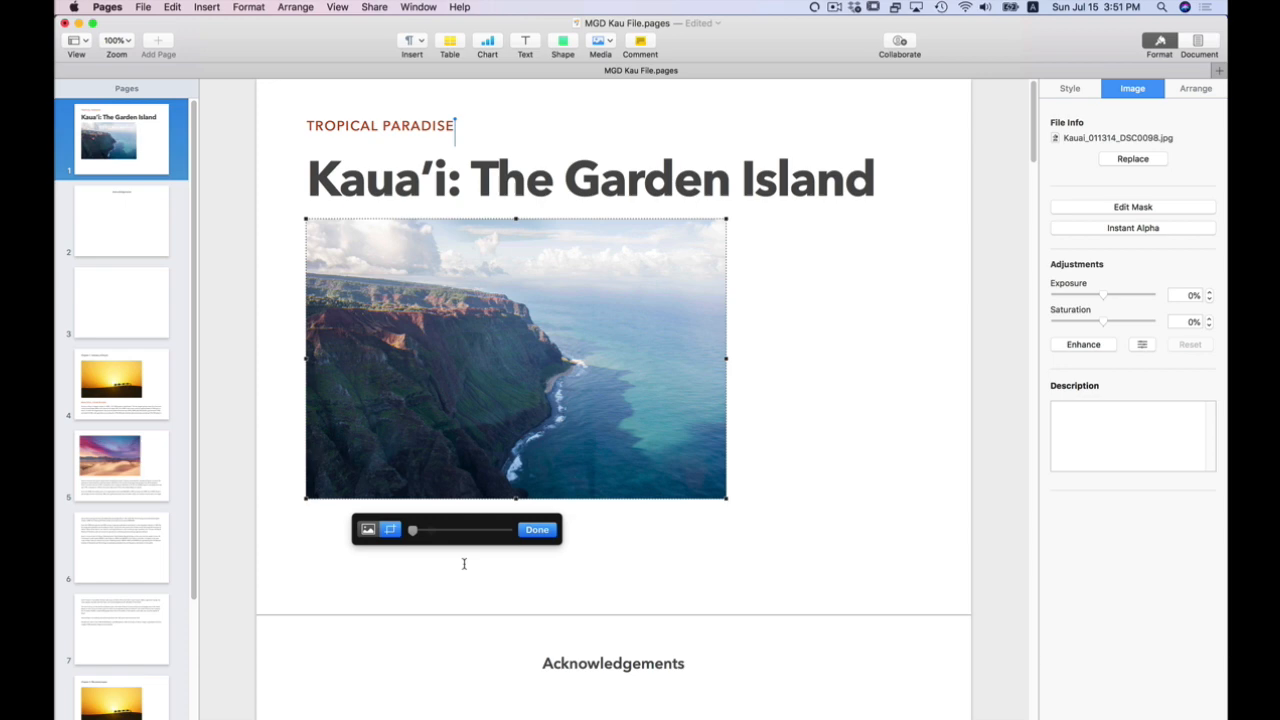
{"action": "left_click", "coordinate": [536, 528]}
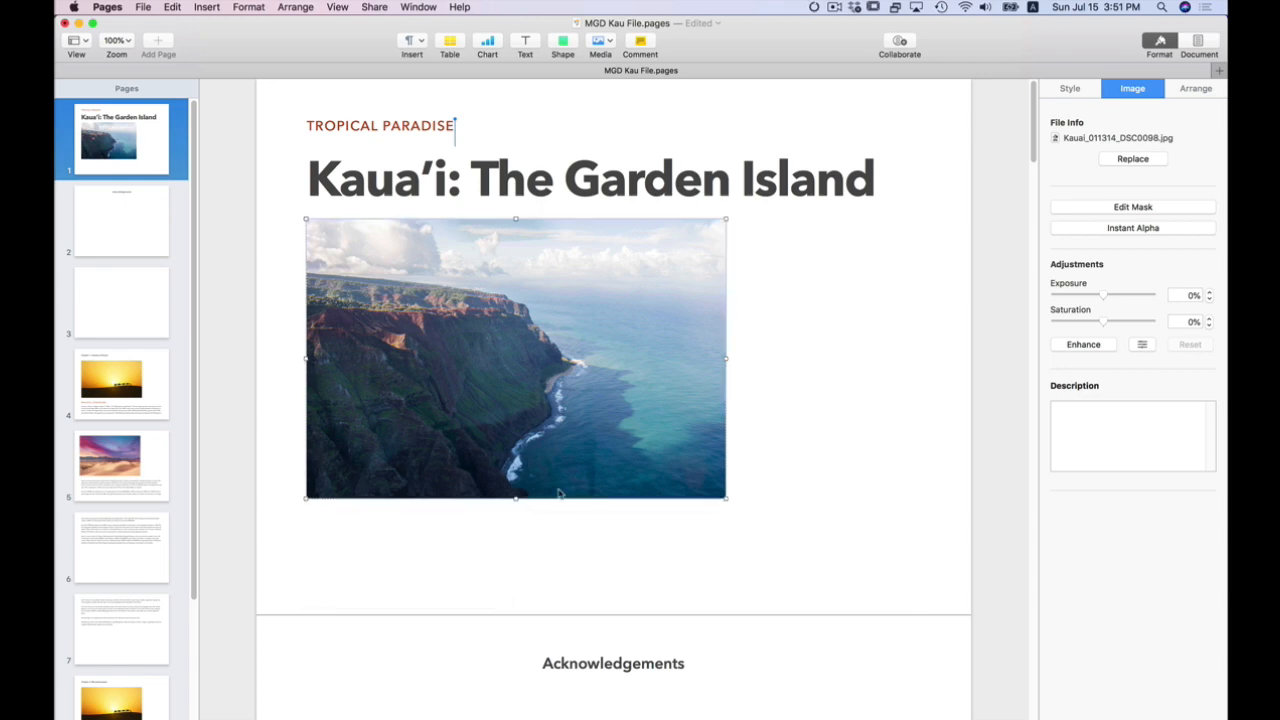
Drag the corner handle to enlarge the cliff photo to nearly full page width
{"action": "left_click_drag", "start_coordinate": [724, 498], "coordinate": [730, 500]}
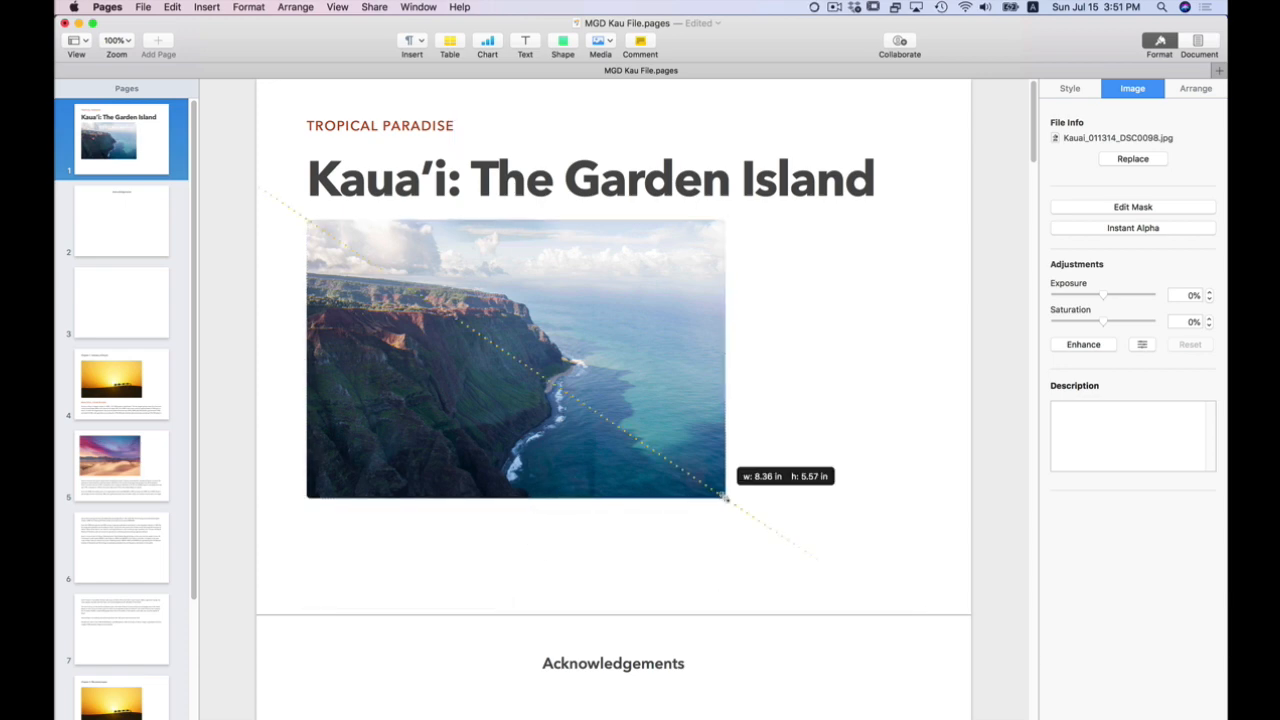
{"action": "left_click_drag", "start_coordinate": [724, 496], "coordinate": [848, 568]}
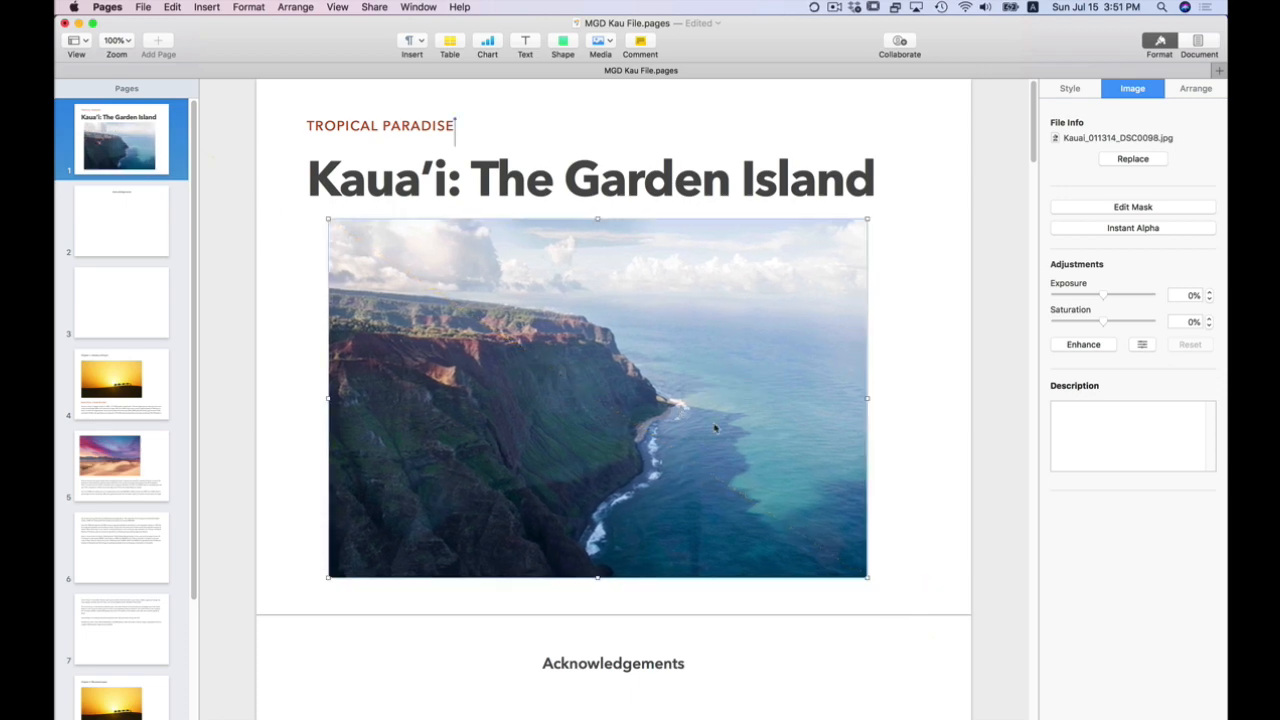
{"action": "left_click", "coordinate": [590, 178]}
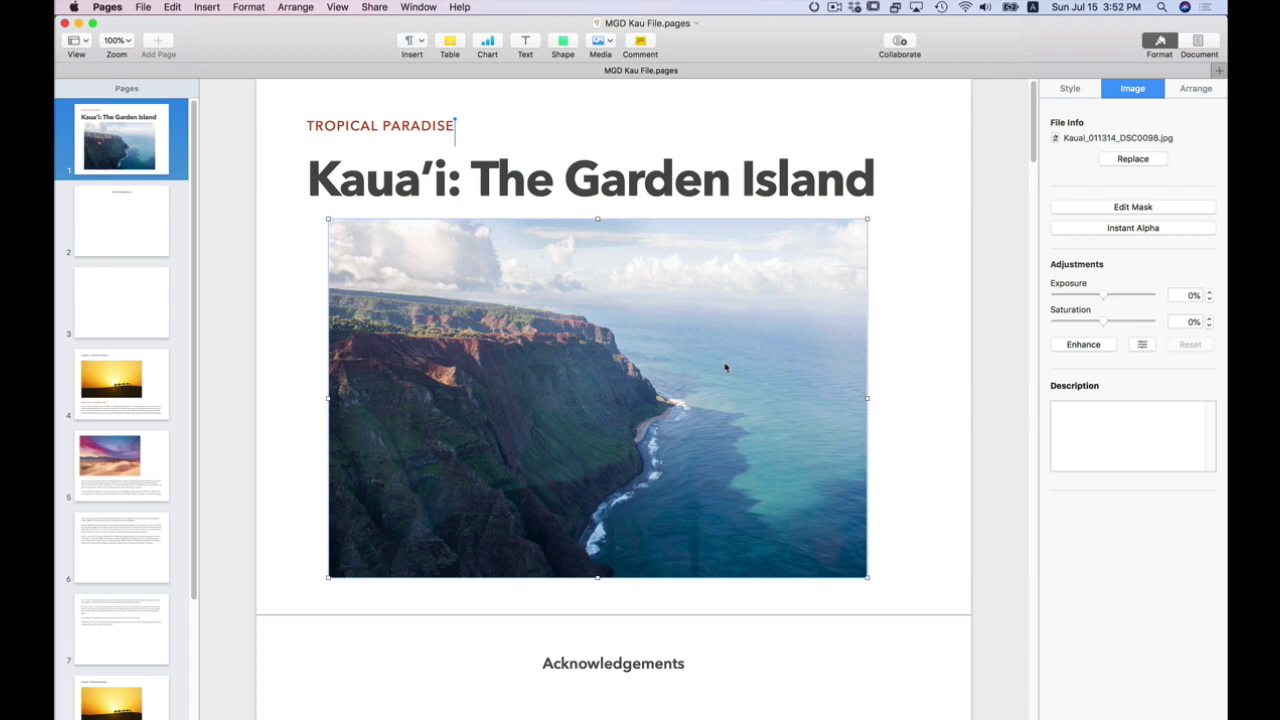
{"action": "mouse_move", "coordinate": [548, 420]}
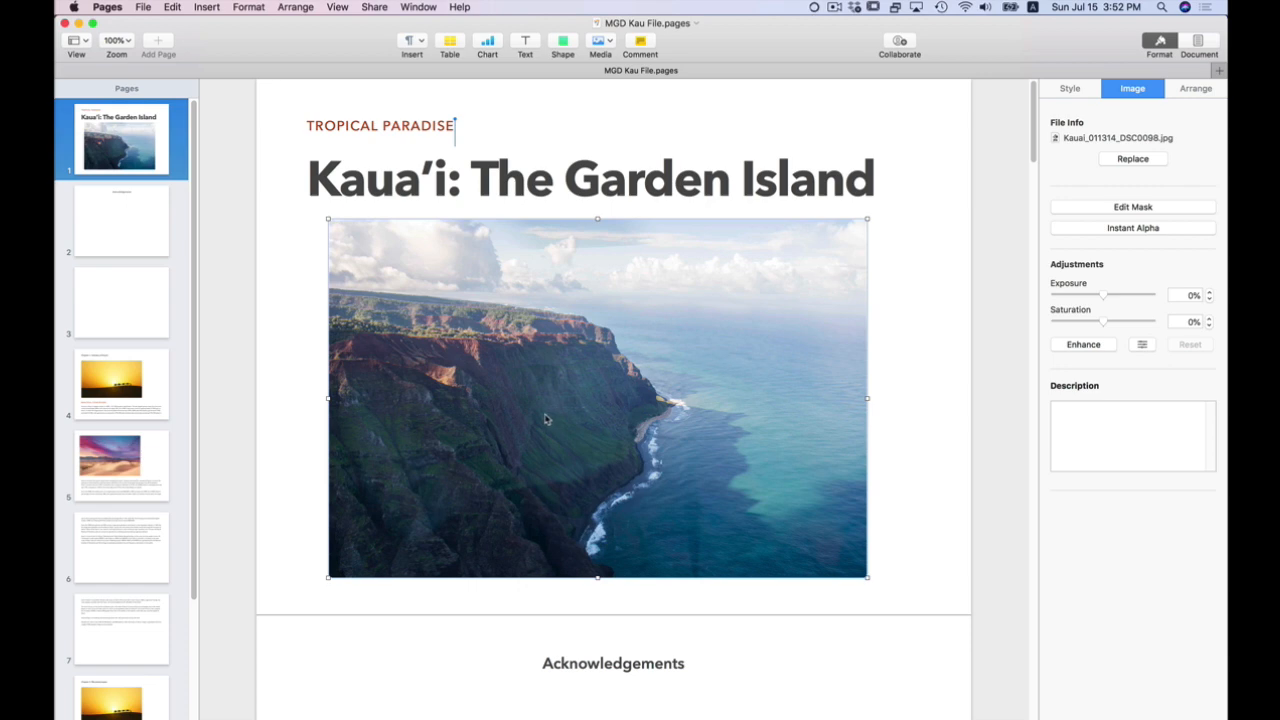
Jump to the Chapter 1: Industry of Kaua'i page from the thumbnail sidebar
{"action": "left_click", "coordinate": [120, 384]}
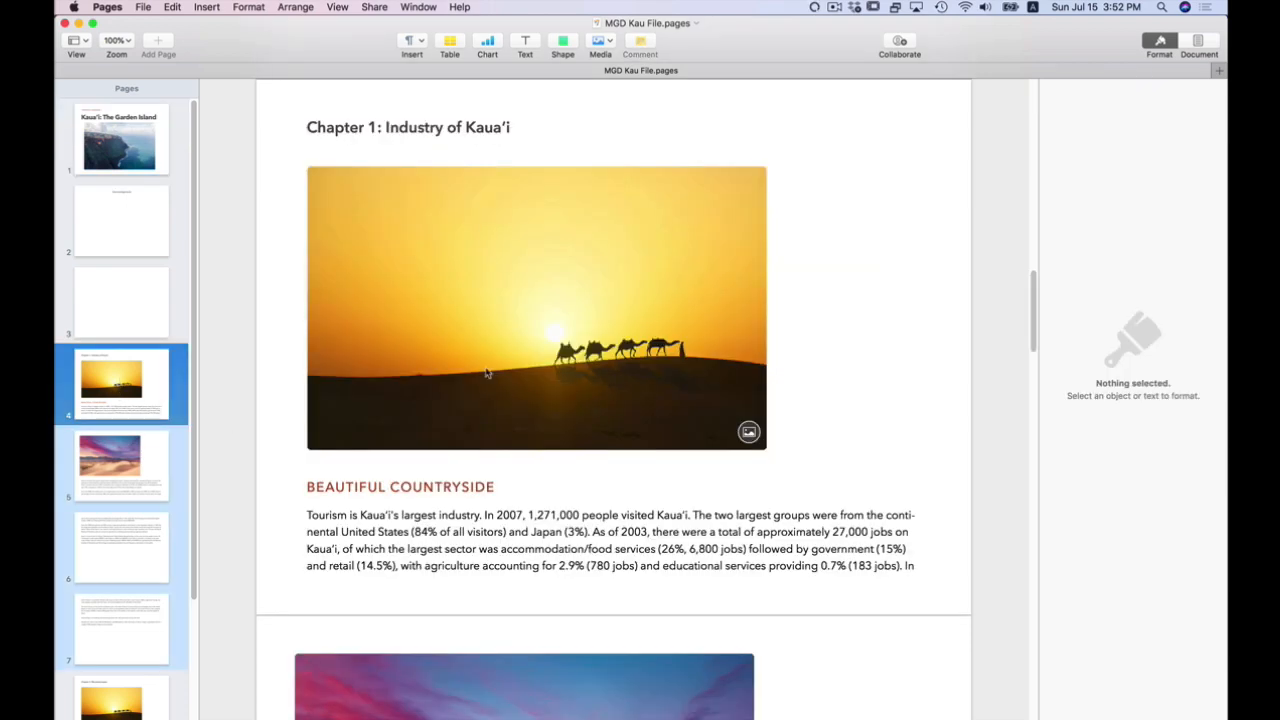
{"action": "mouse_move", "coordinate": [464, 392]}
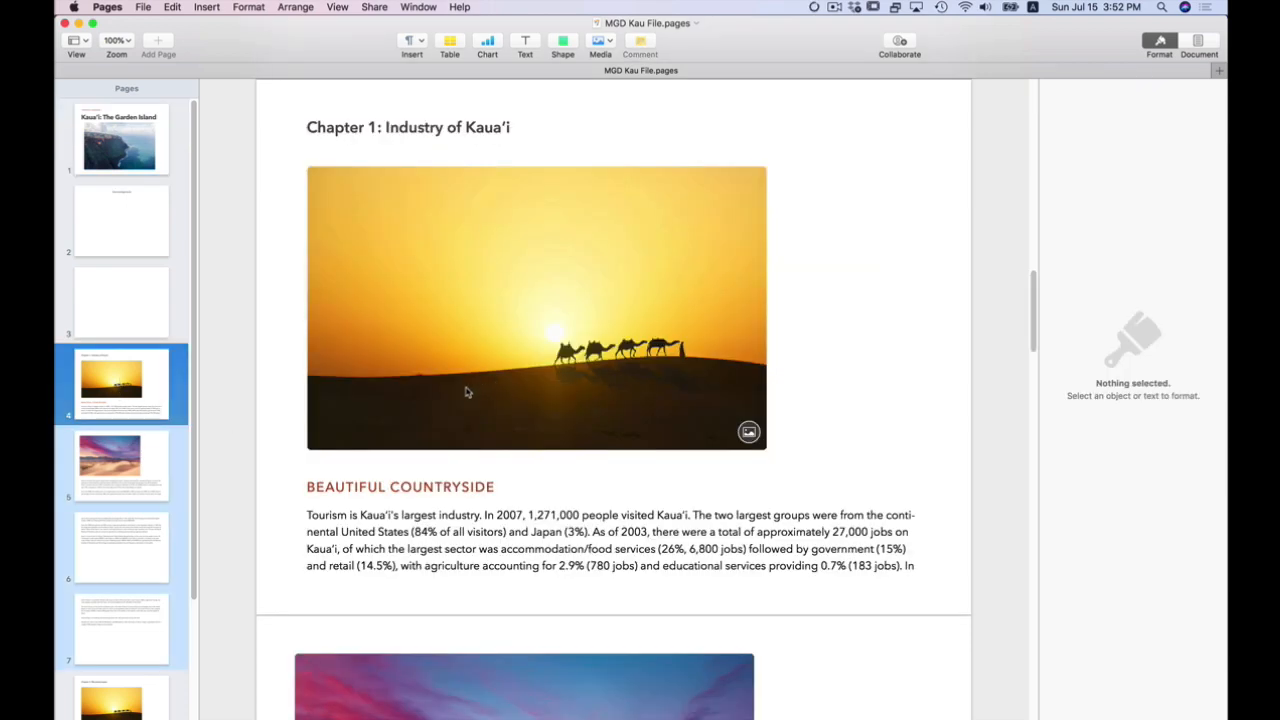
{"action": "mouse_move", "coordinate": [474, 328]}
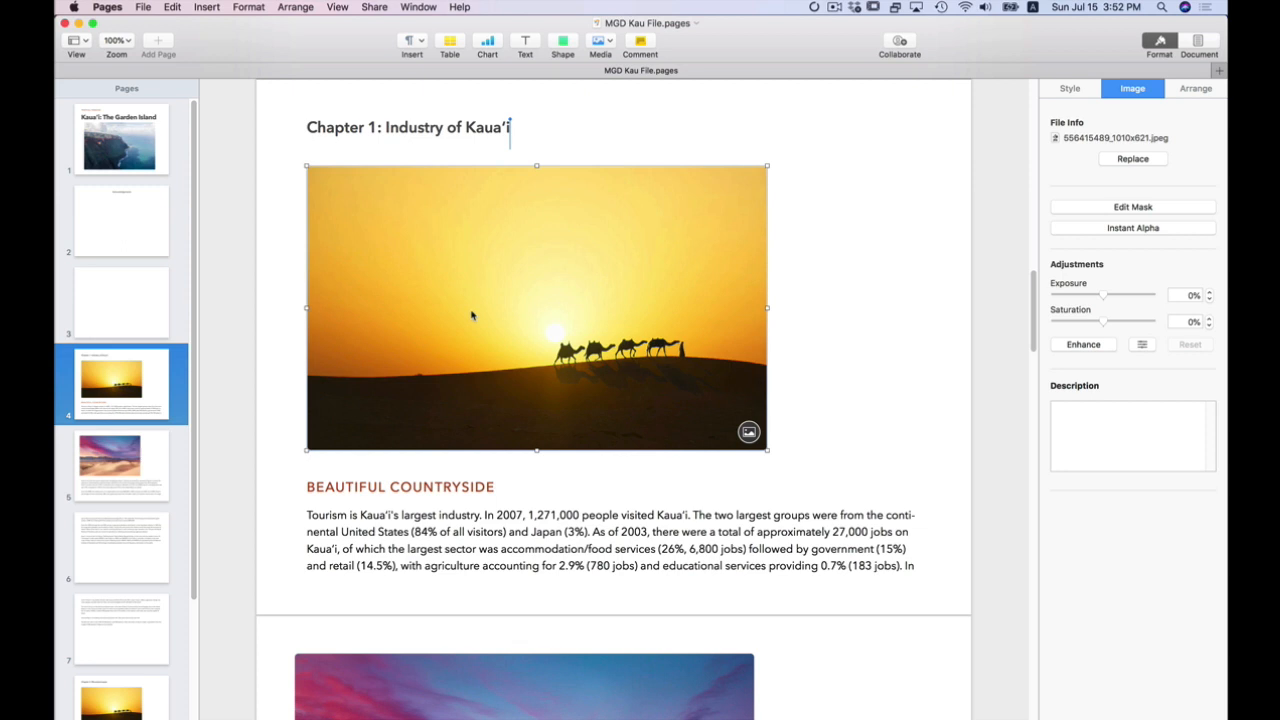
{"action": "mouse_move", "coordinate": [560, 260]}
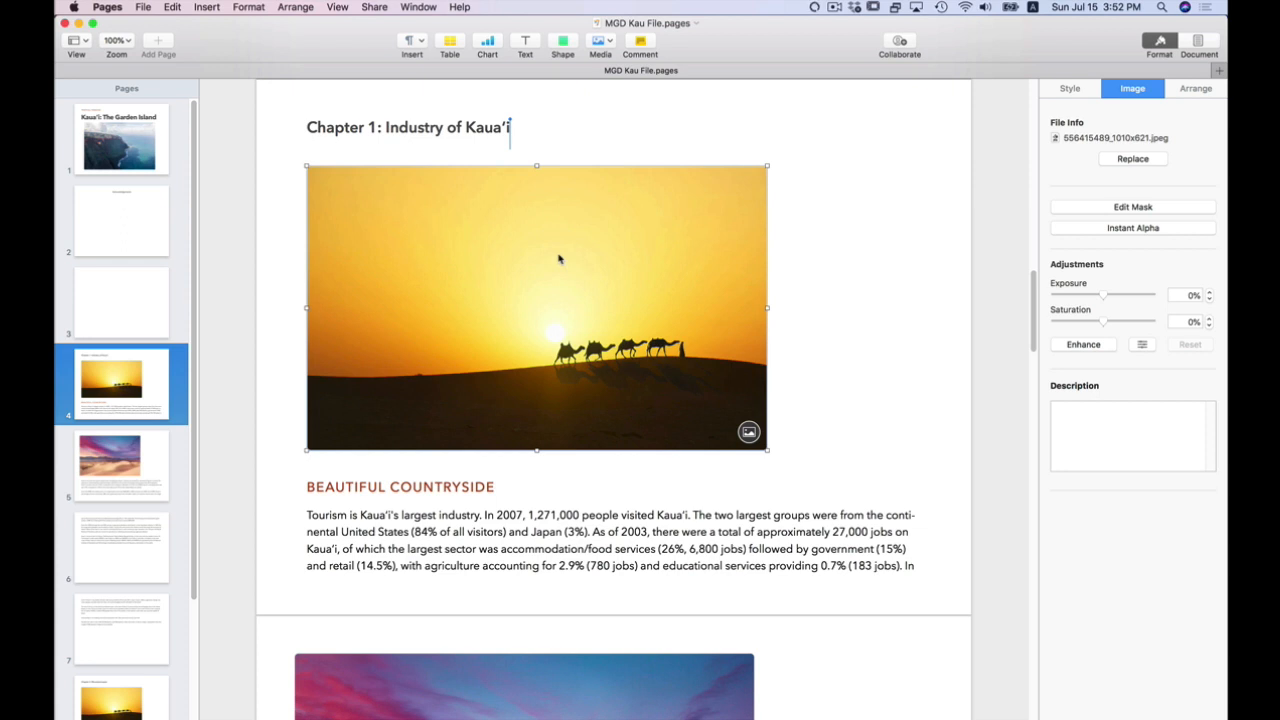
{"action": "mouse_move", "coordinate": [1202, 82]}
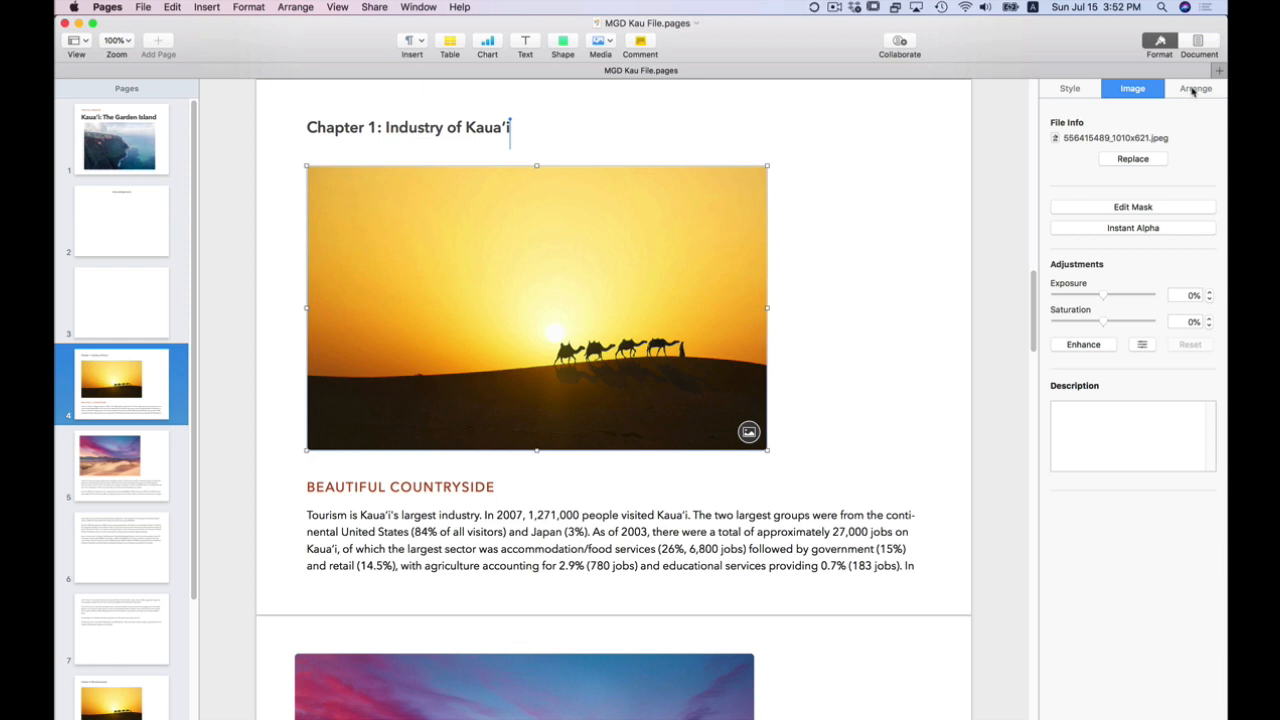
In Arrange, set the sunset photo's Object Placement to Stay on Page
{"action": "left_click", "coordinate": [1196, 88]}
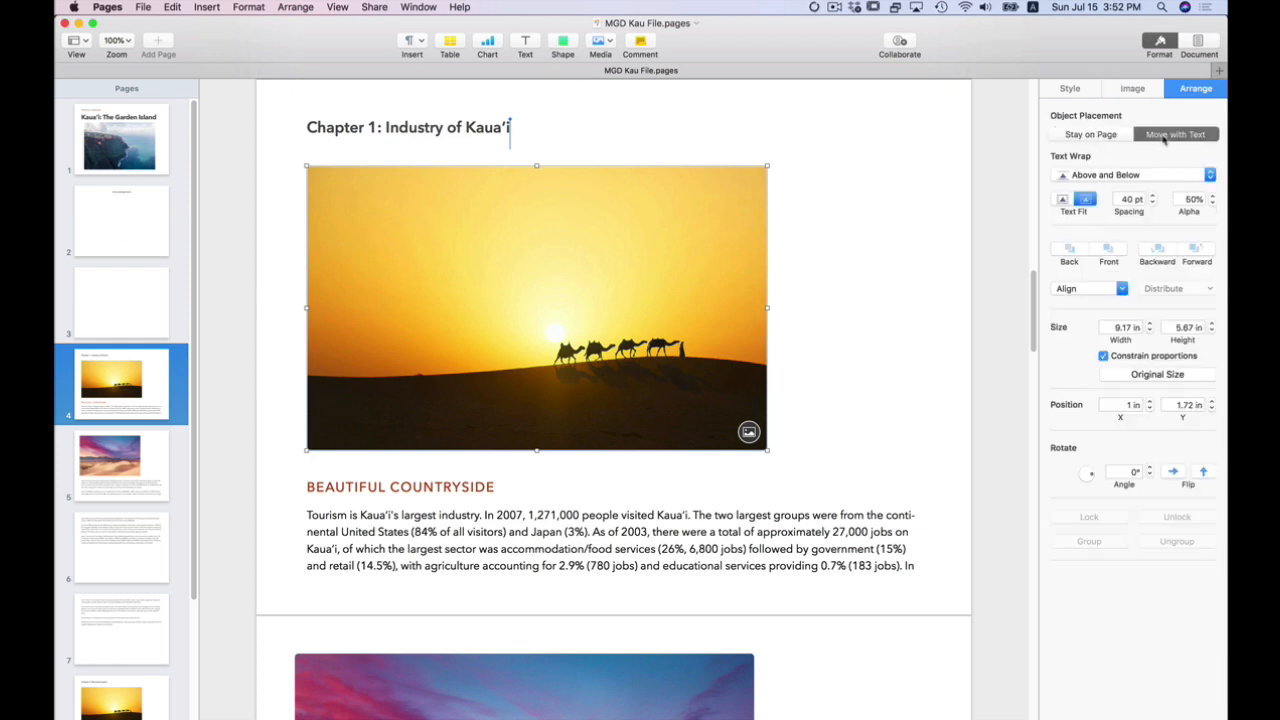
{"action": "left_click", "coordinate": [1088, 134]}
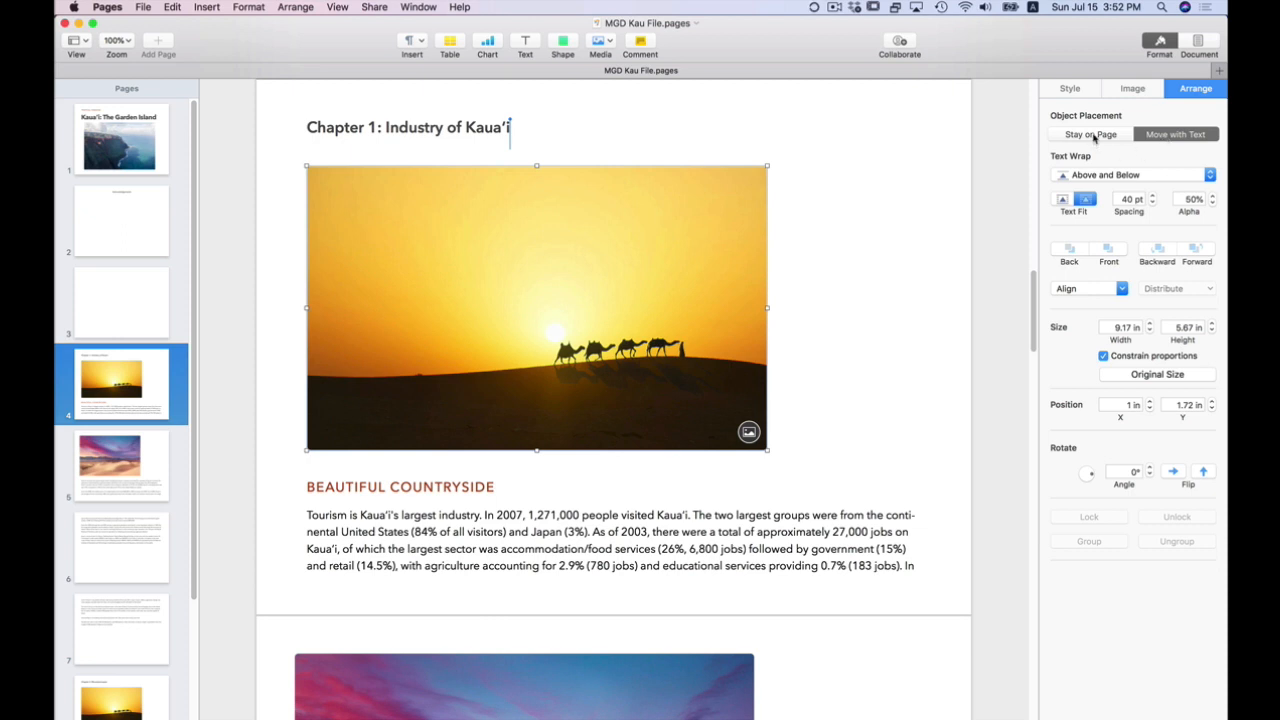
{"action": "left_click", "coordinate": [1088, 134]}
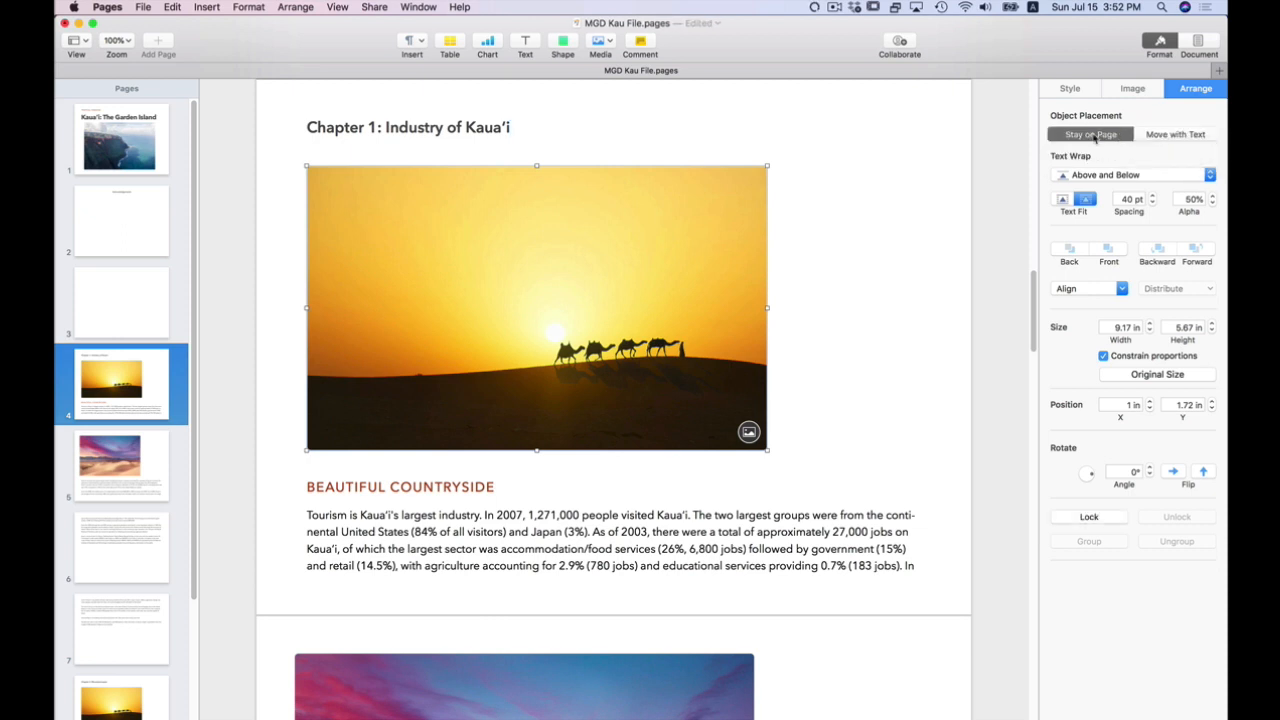